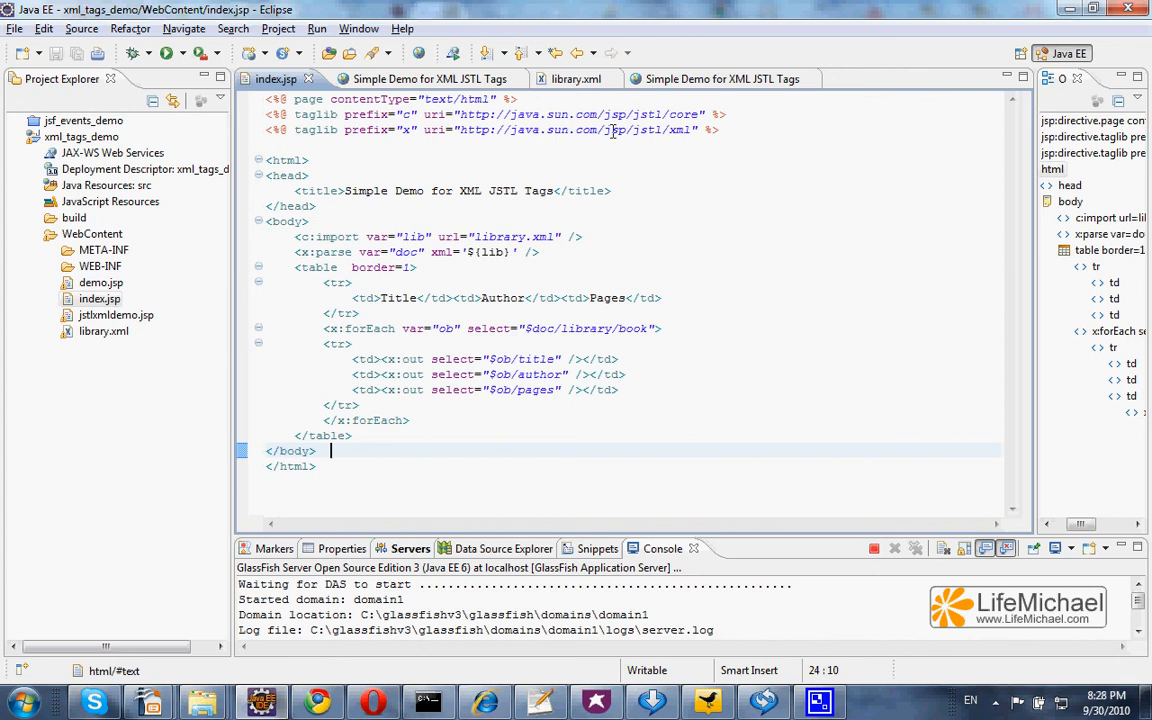
{"action": "left_click", "coordinate": [565, 79]}
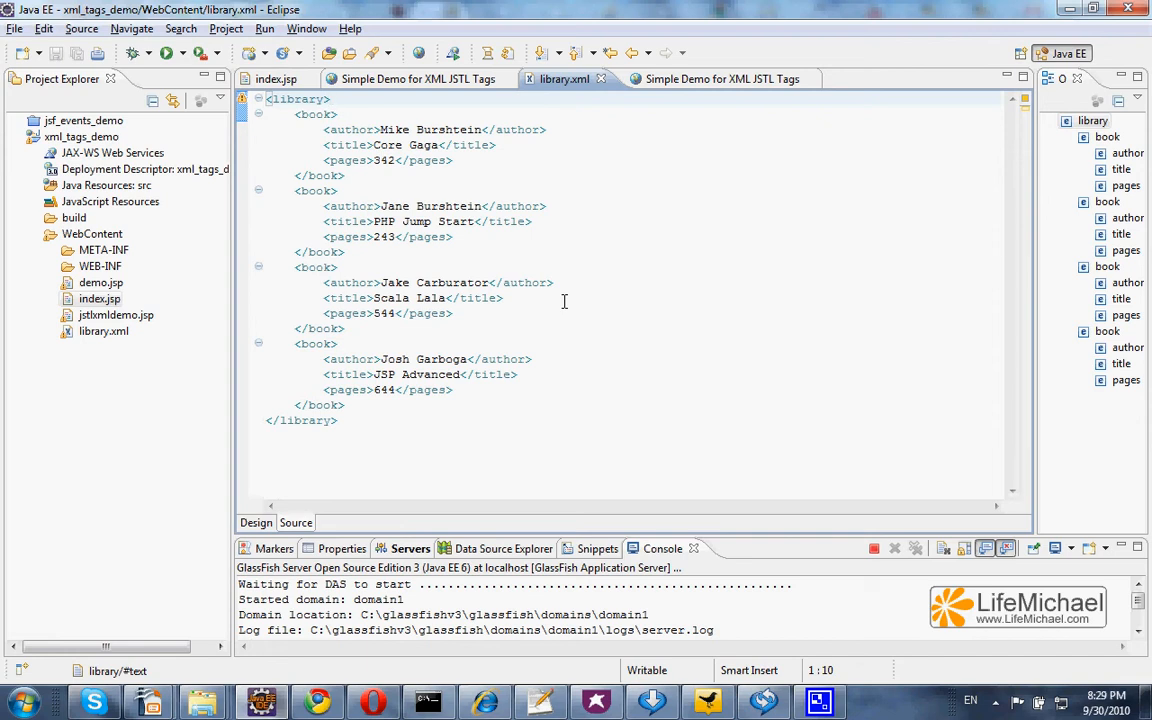
{"action": "mouse_move", "coordinate": [543, 205]}
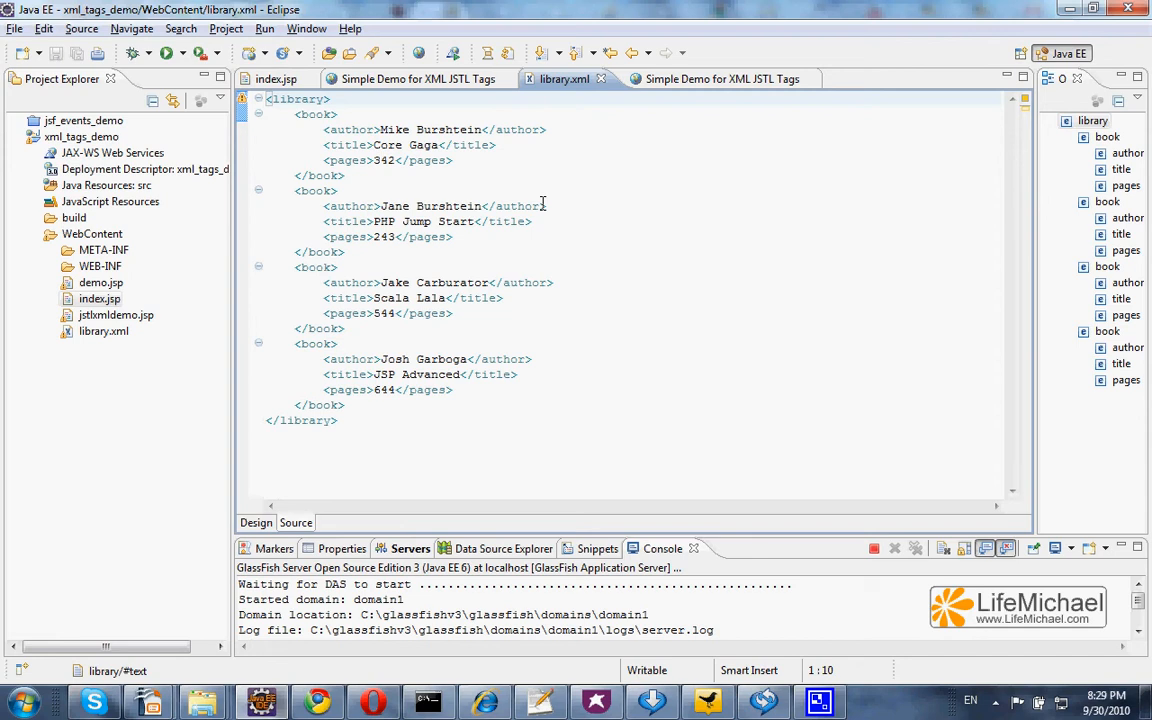
{"action": "mouse_move", "coordinate": [353, 131]}
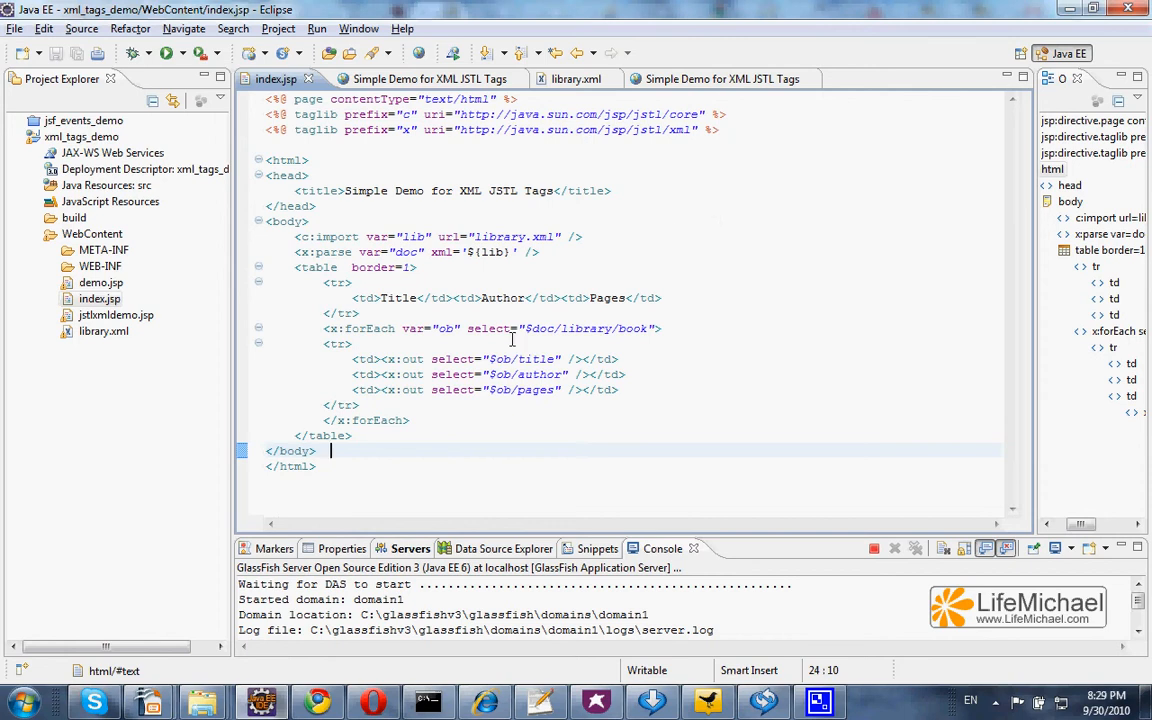
{"action": "mouse_move", "coordinate": [700, 400]}
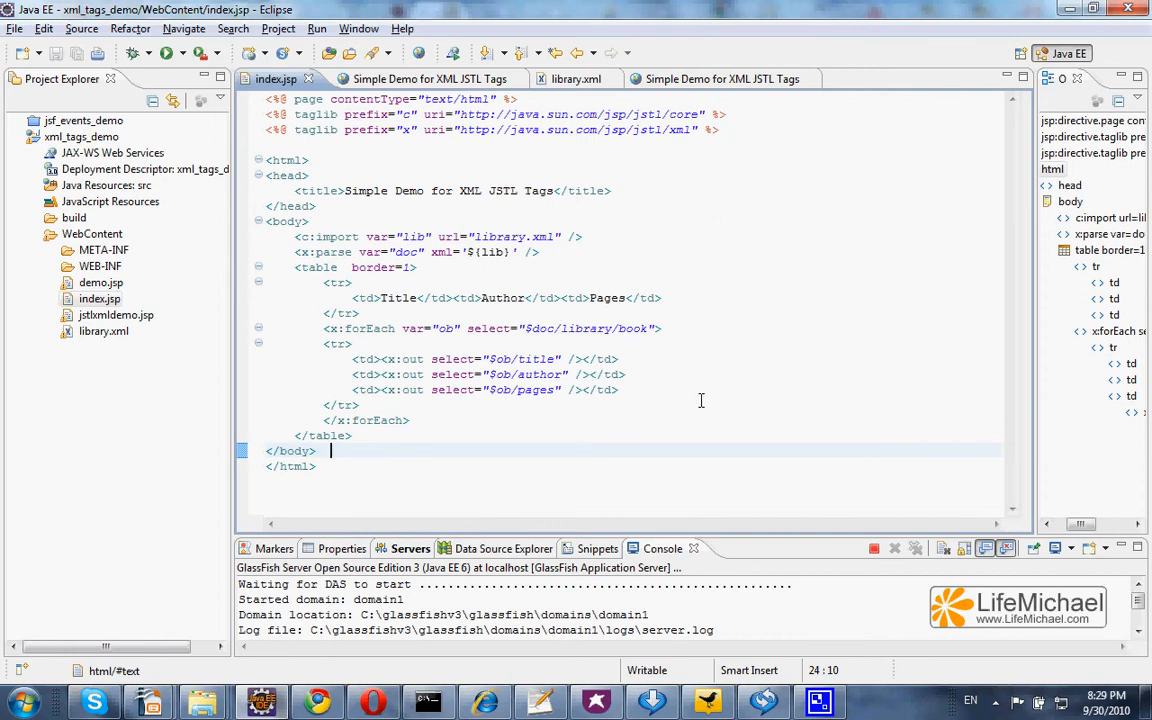
{"action": "mouse_move", "coordinate": [651, 395]}
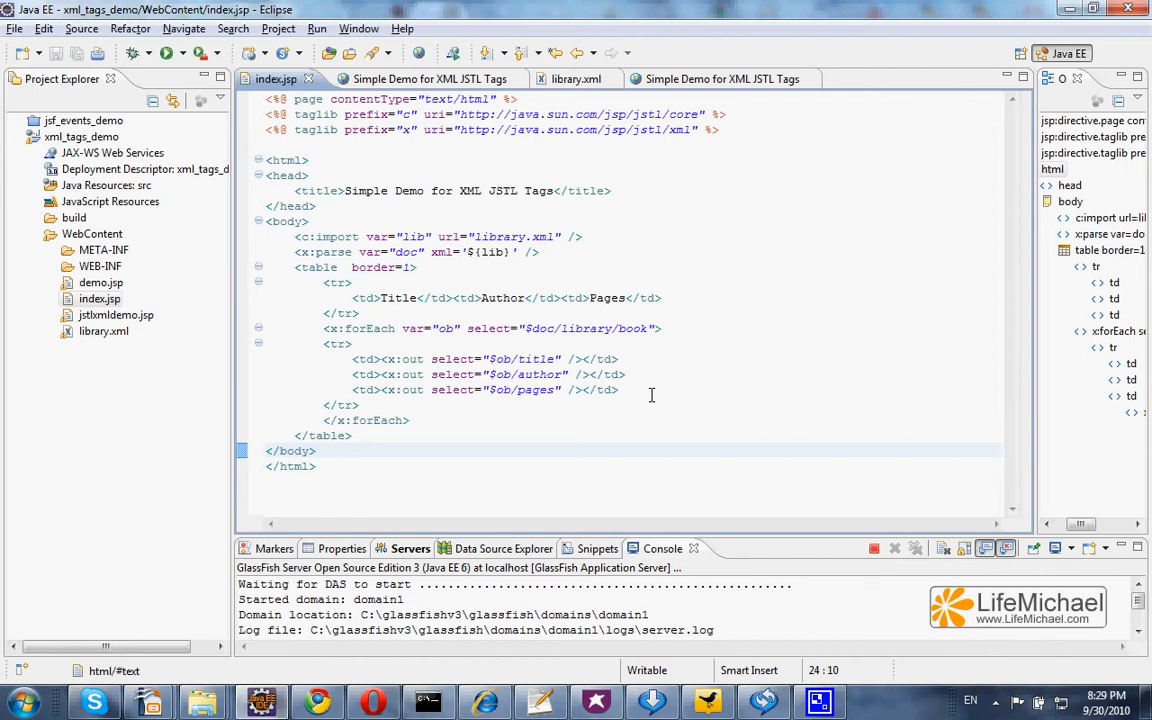
{"action": "mouse_move", "coordinate": [450, 342]}
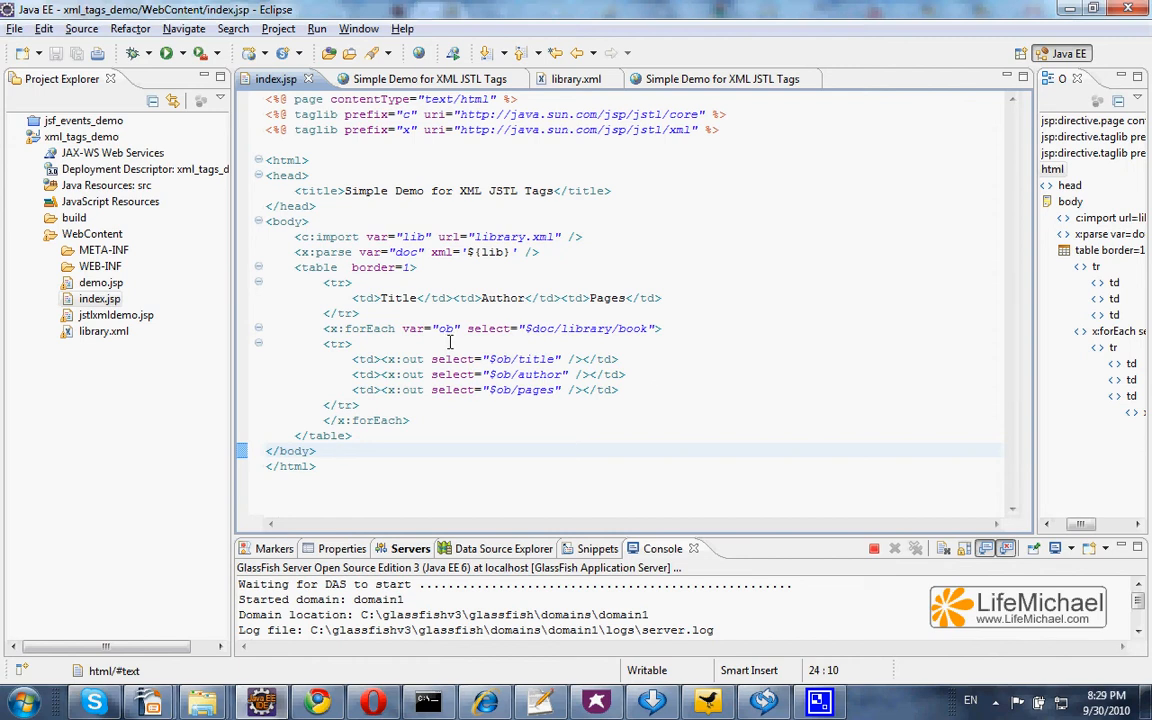
{"action": "mouse_move", "coordinate": [440, 328]}
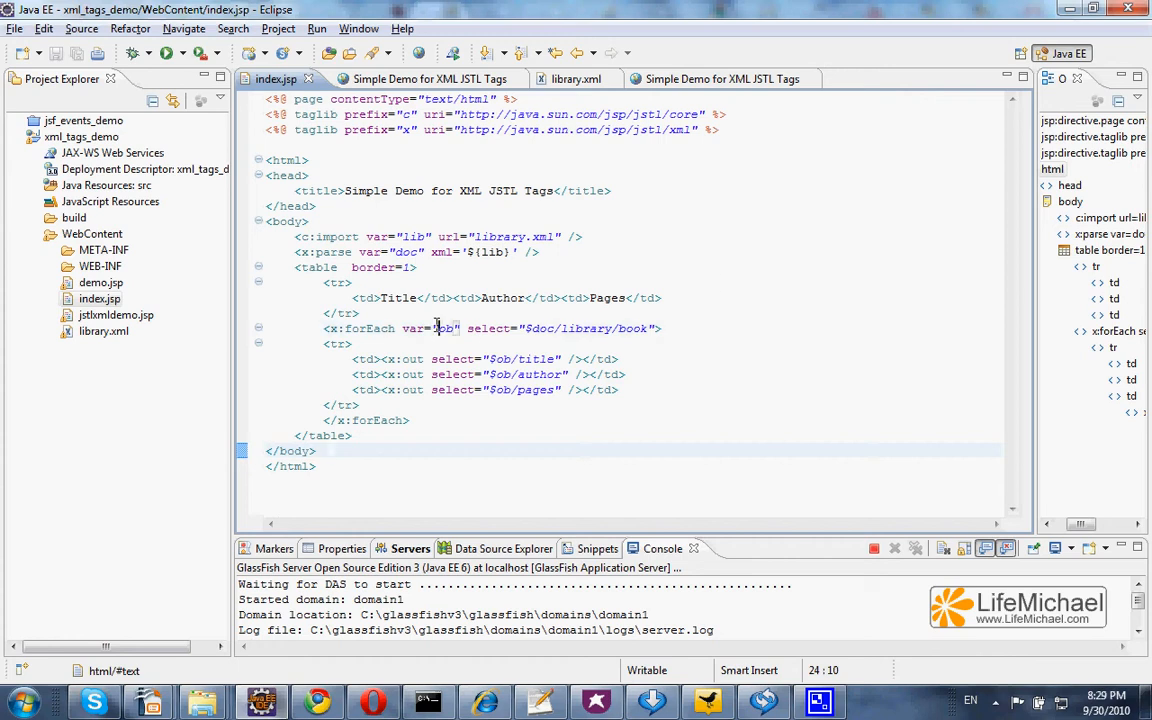
{"action": "double_click", "coordinate": [445, 328]}
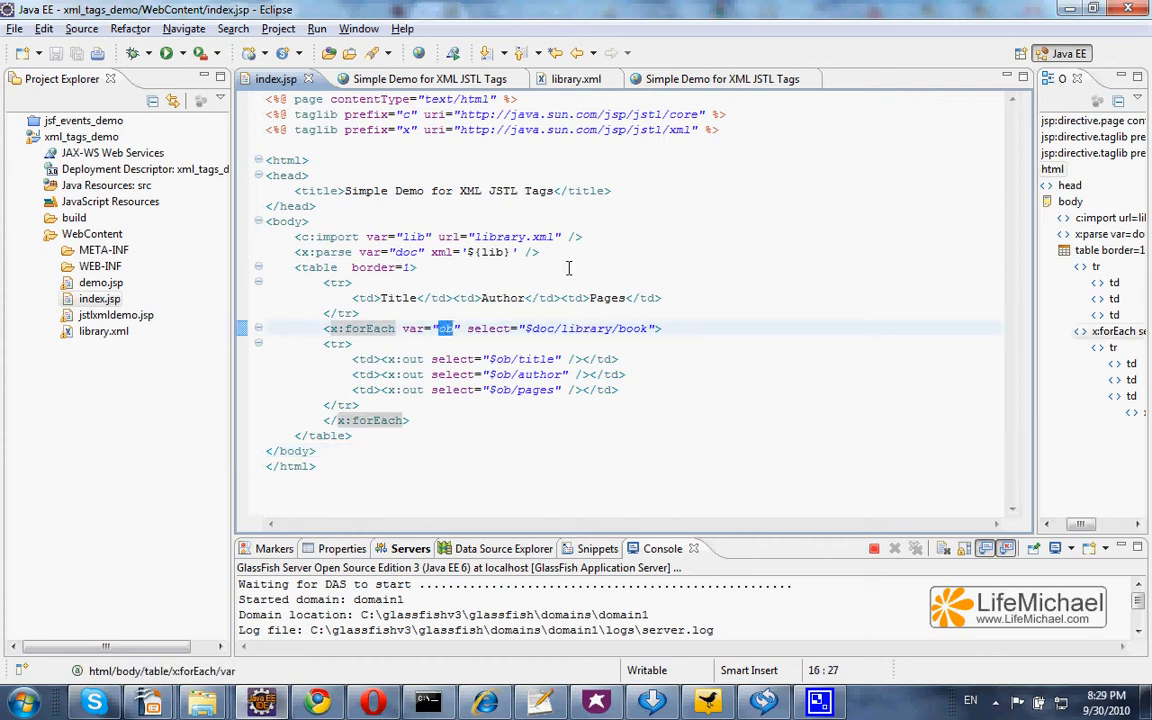
{"action": "left_click", "coordinate": [362, 343]}
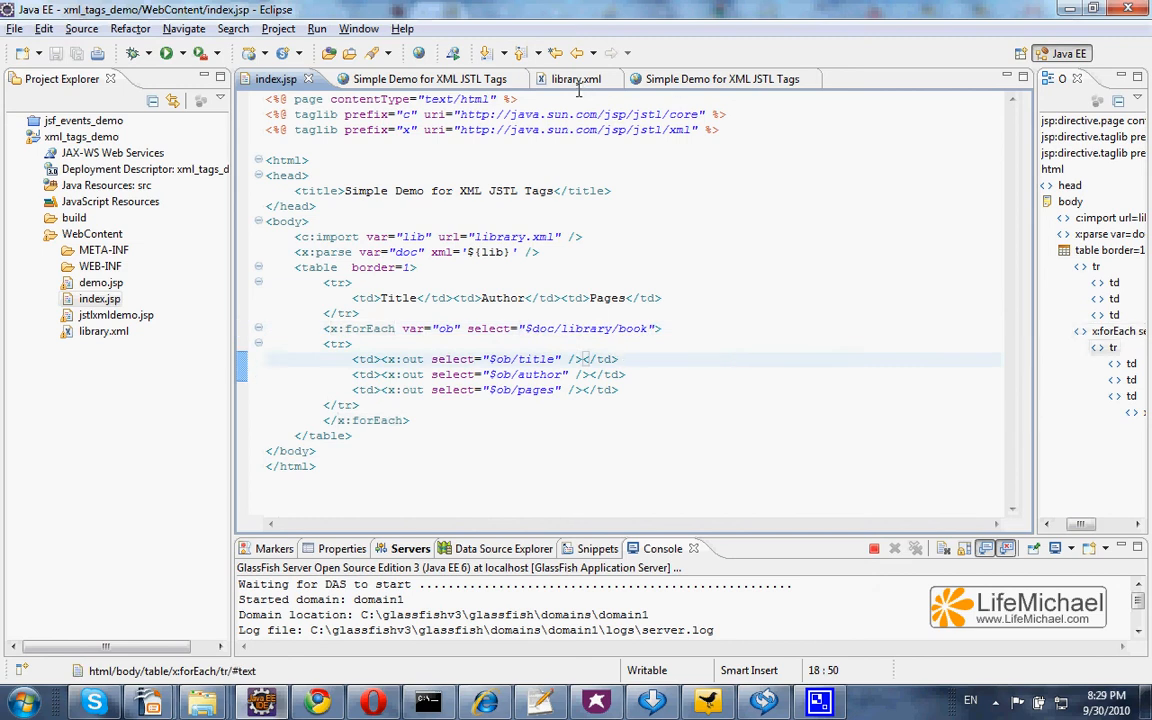
{"action": "left_click", "coordinate": [564, 79]}
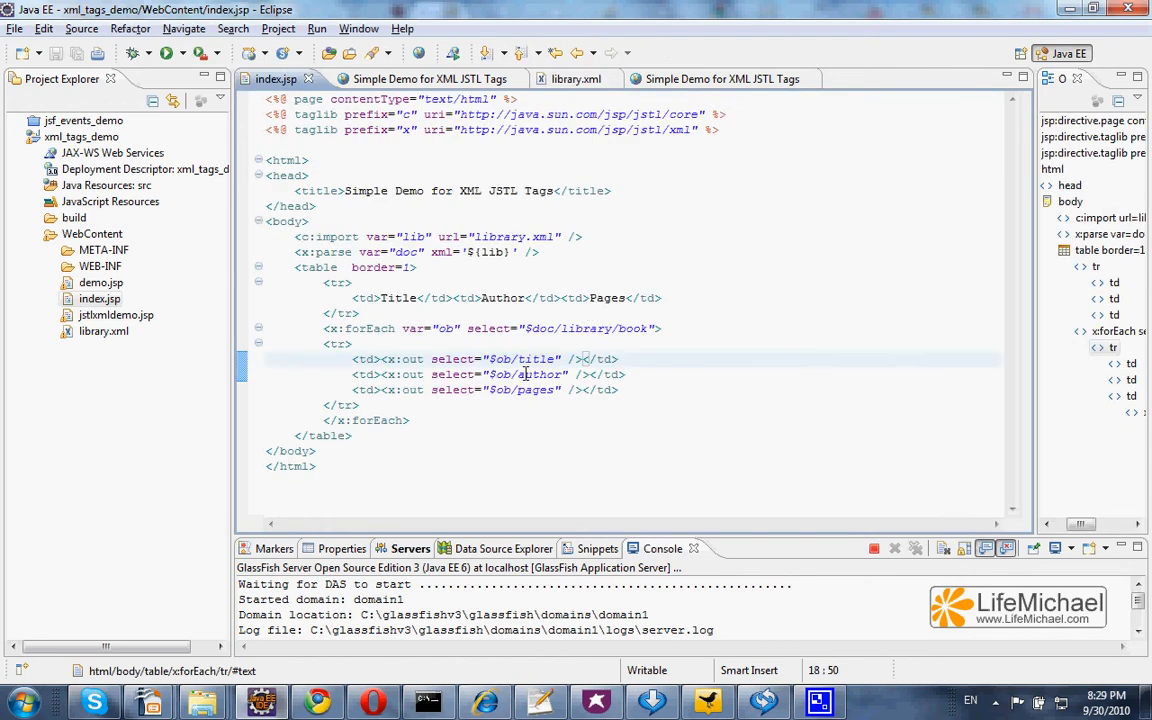
{"action": "mouse_move", "coordinate": [500, 359]}
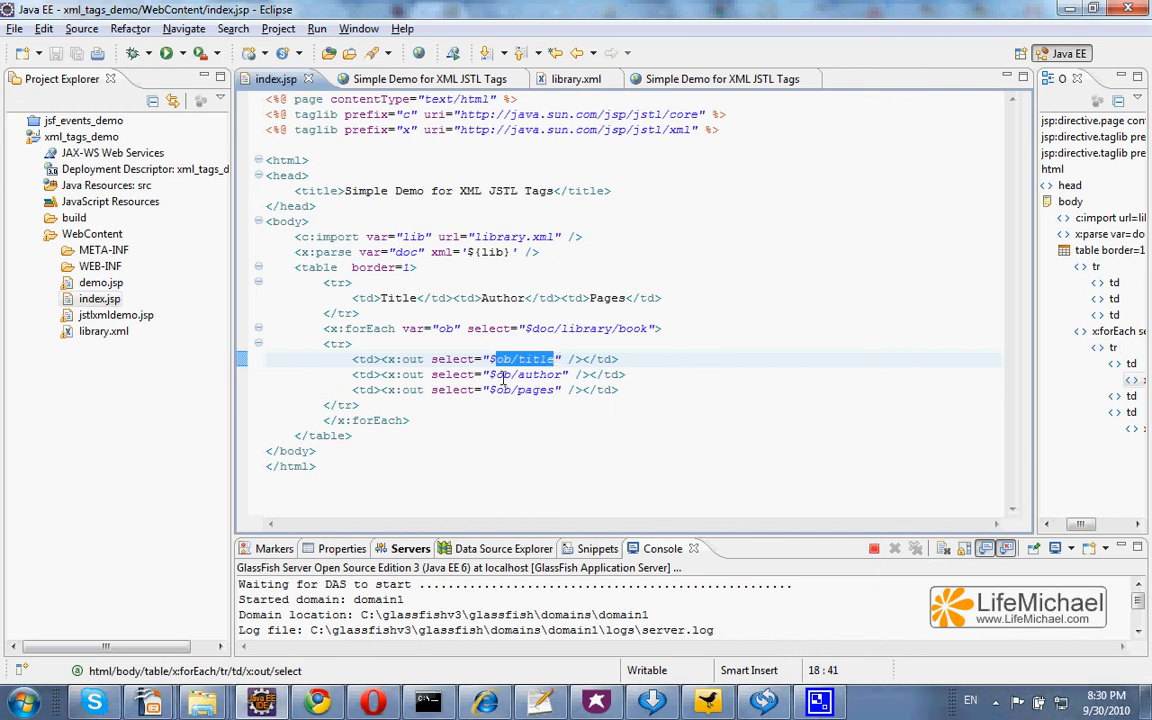
{"action": "double_click", "coordinate": [520, 374]}
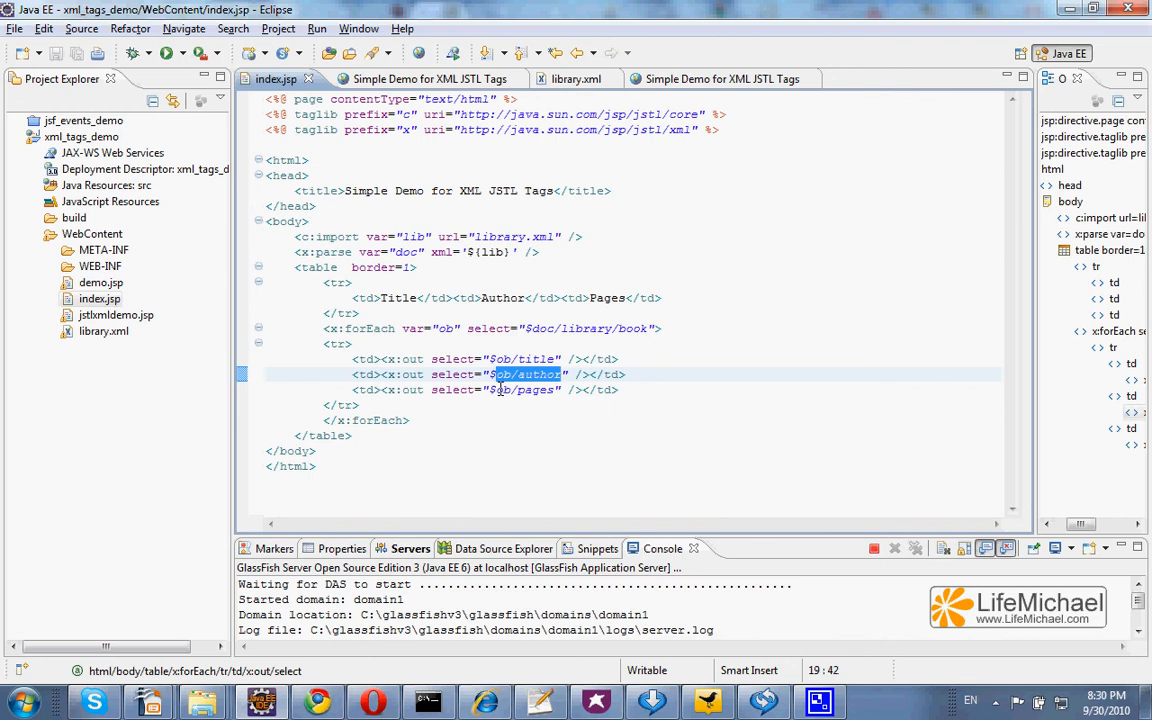
{"action": "left_click", "coordinate": [525, 389]}
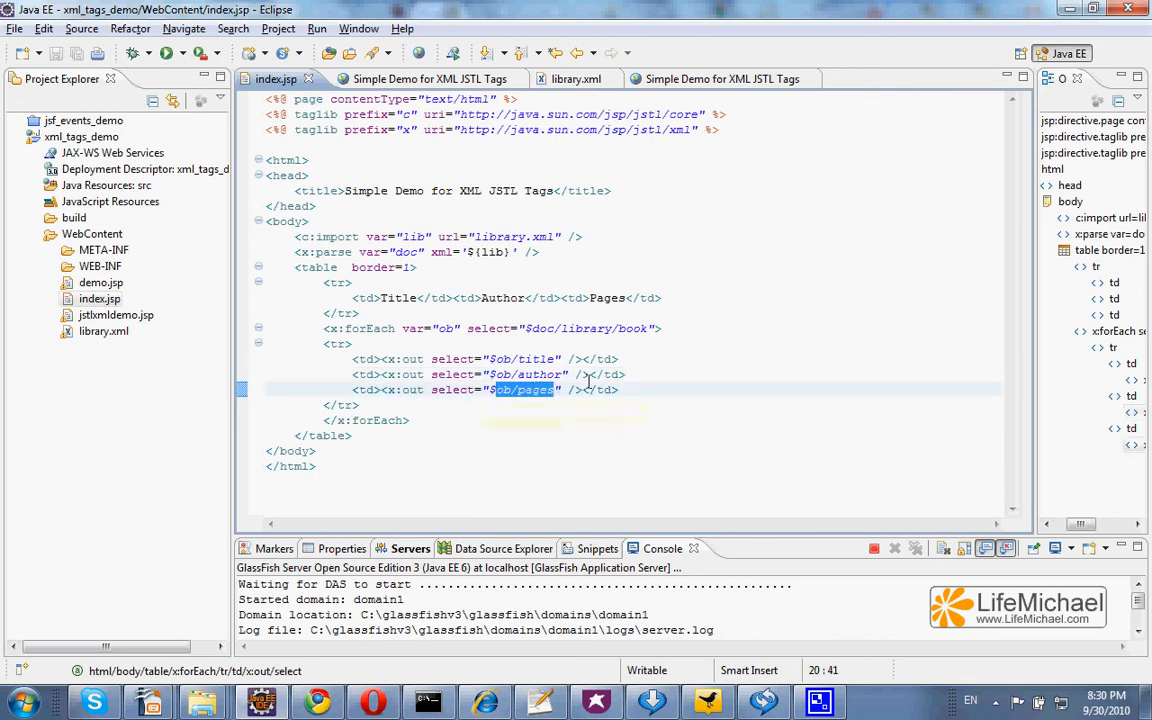
{"action": "left_click", "coordinate": [619, 358]}
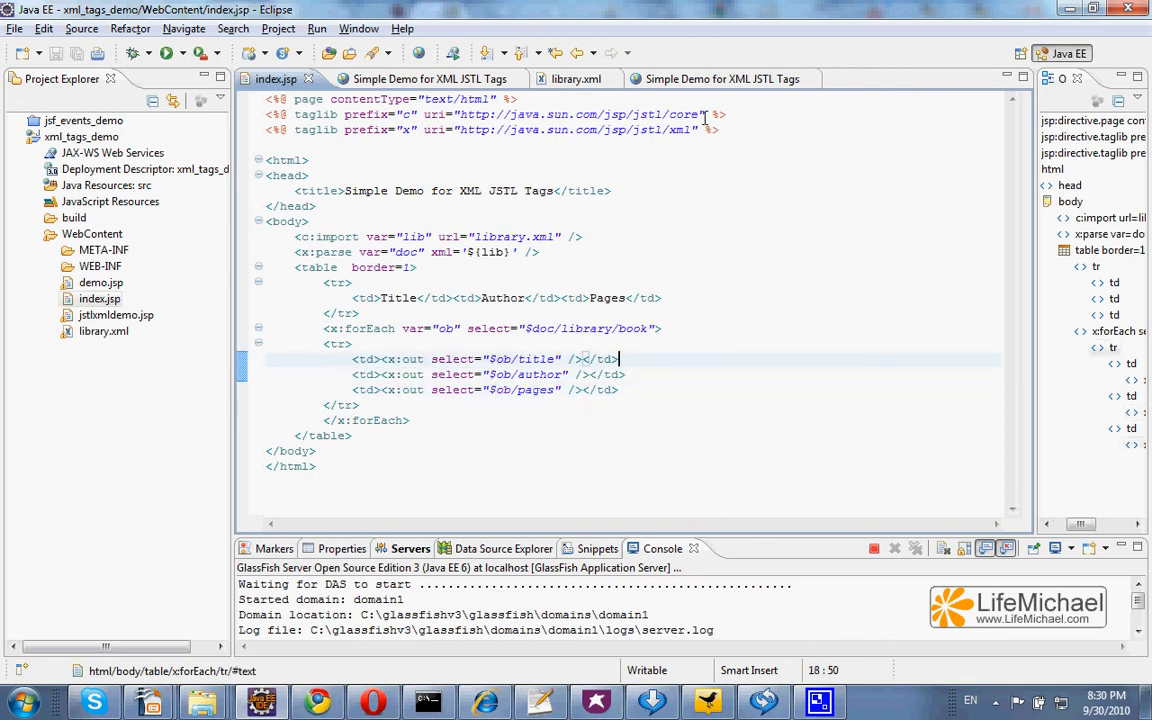